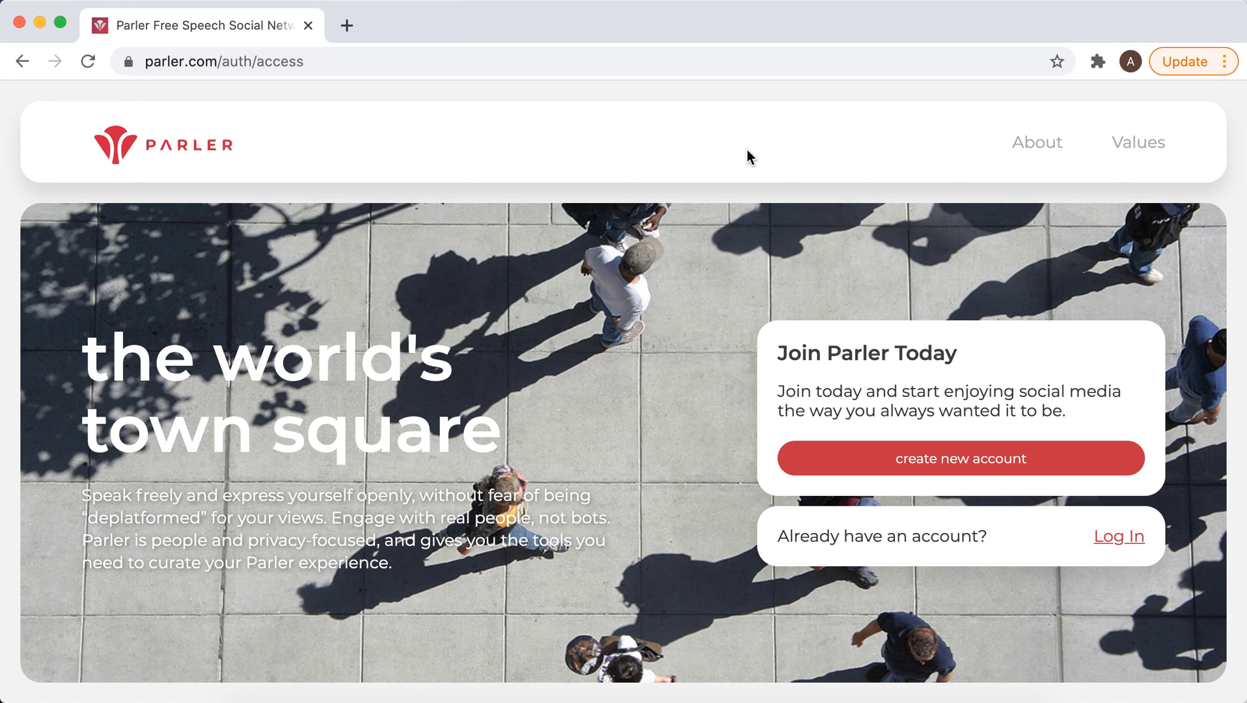
{"action": "scroll", "scroll_direction": "down", "scroll_amount": 3}
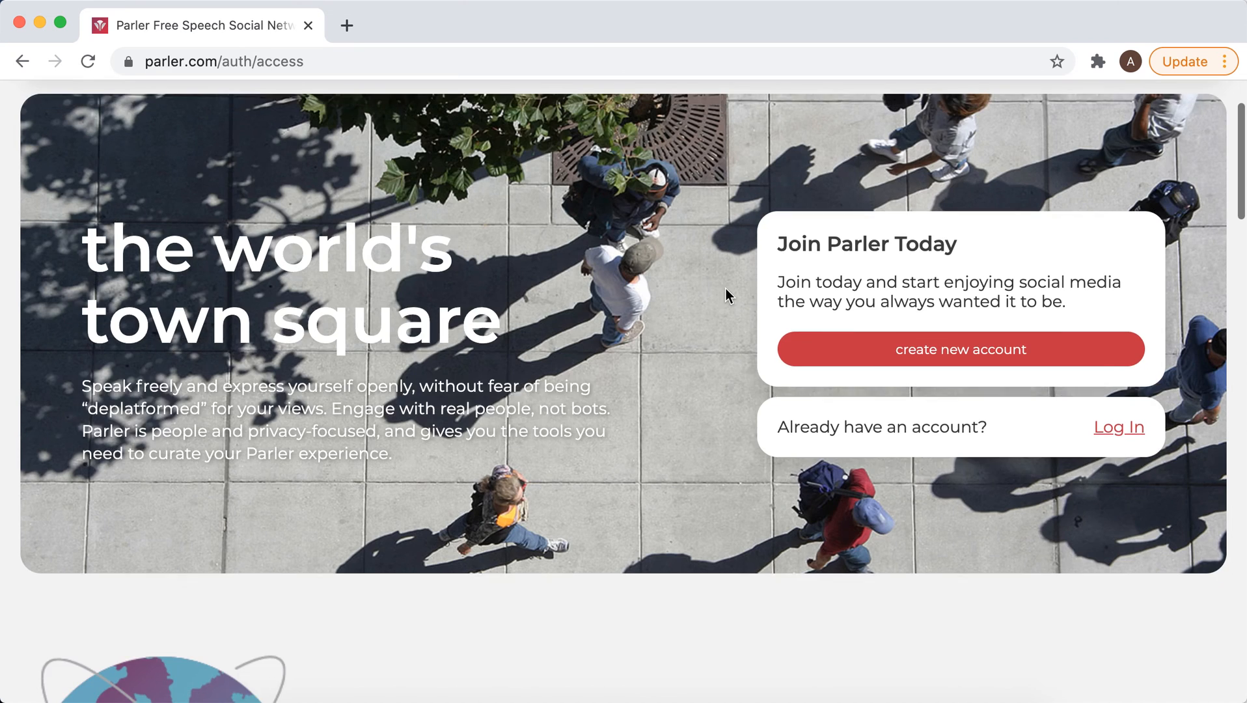
{"action": "scroll", "scroll_direction": "down", "scroll_amount": 3}
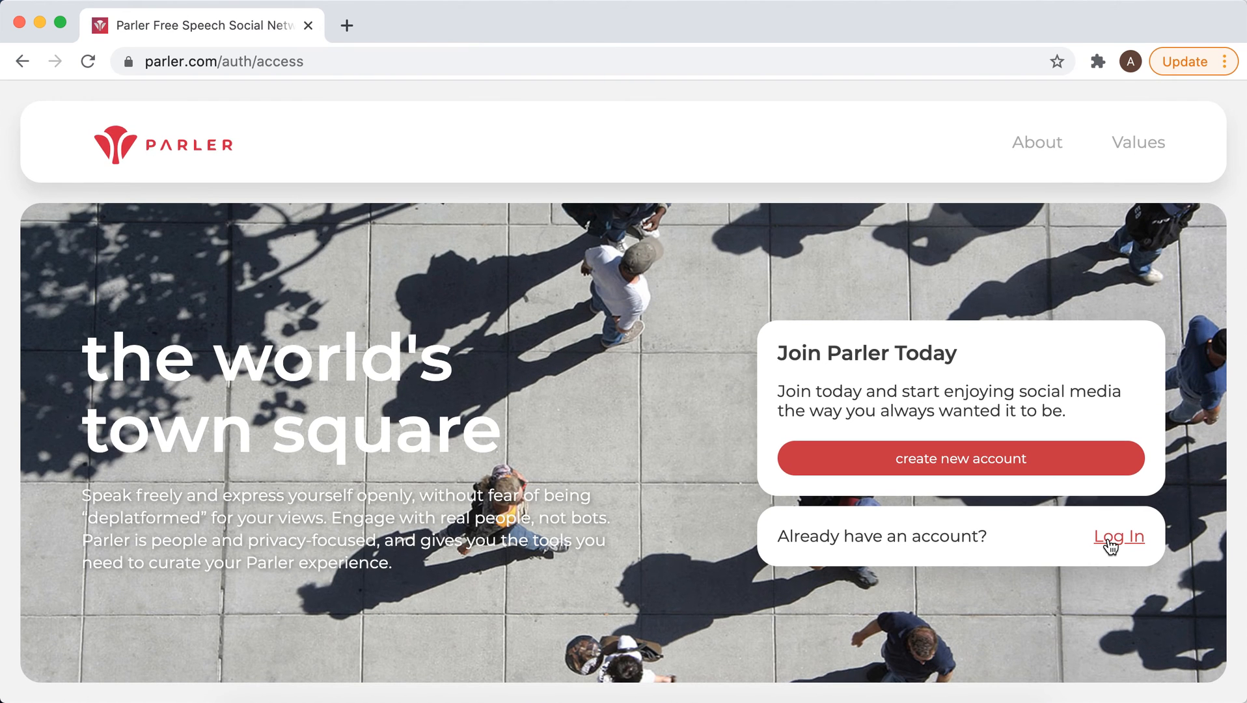
{"action": "left_click", "coordinate": [1118, 535]}
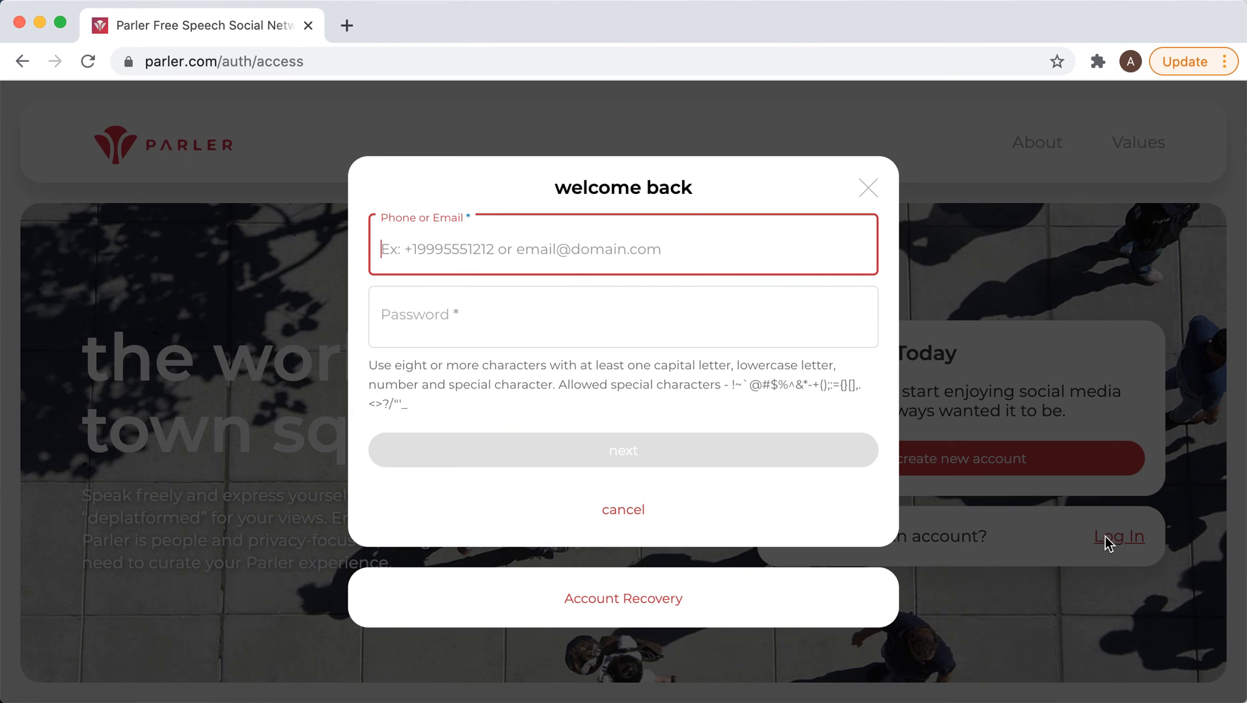
{"action": "mouse_move", "coordinate": [610, 250]}
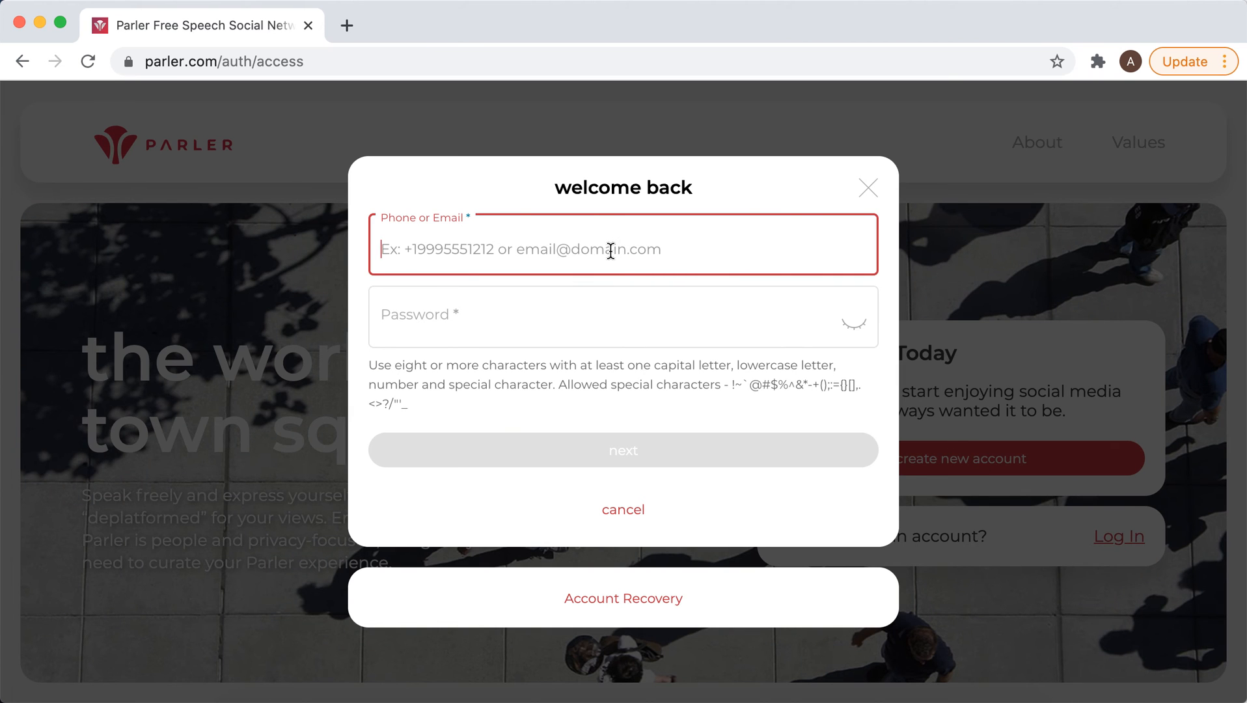
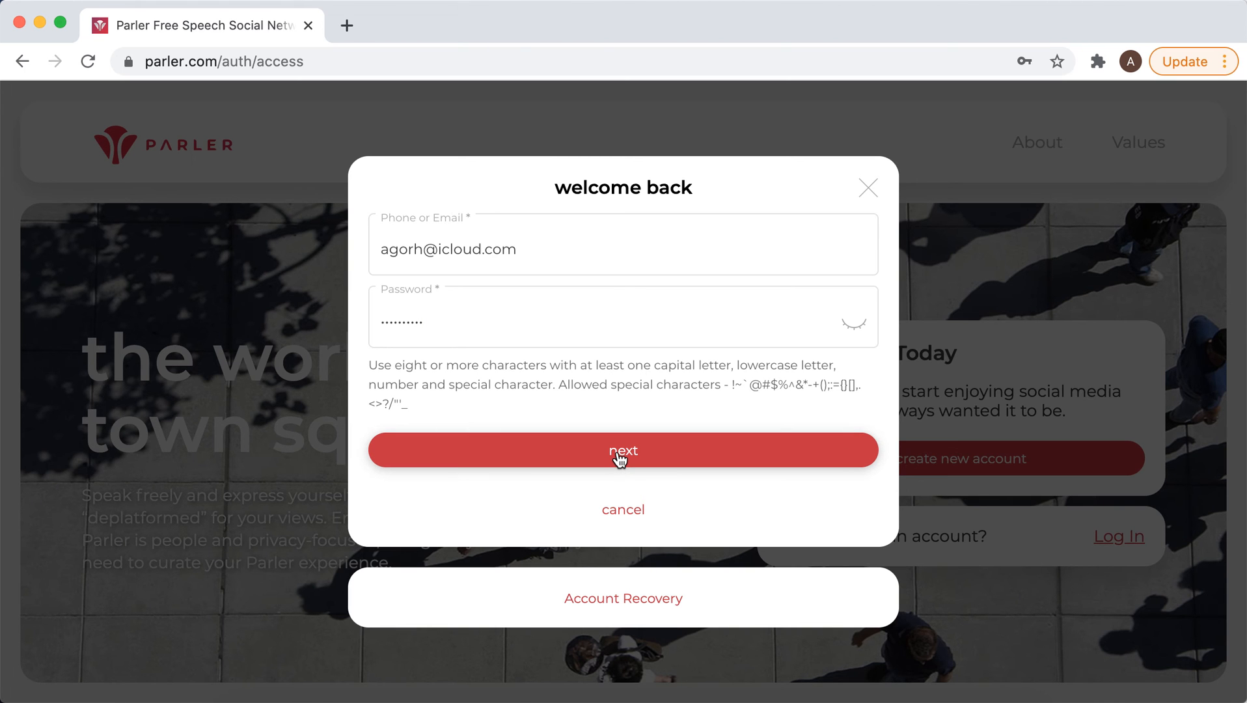
{"action": "mouse_move", "coordinate": [604, 607]}
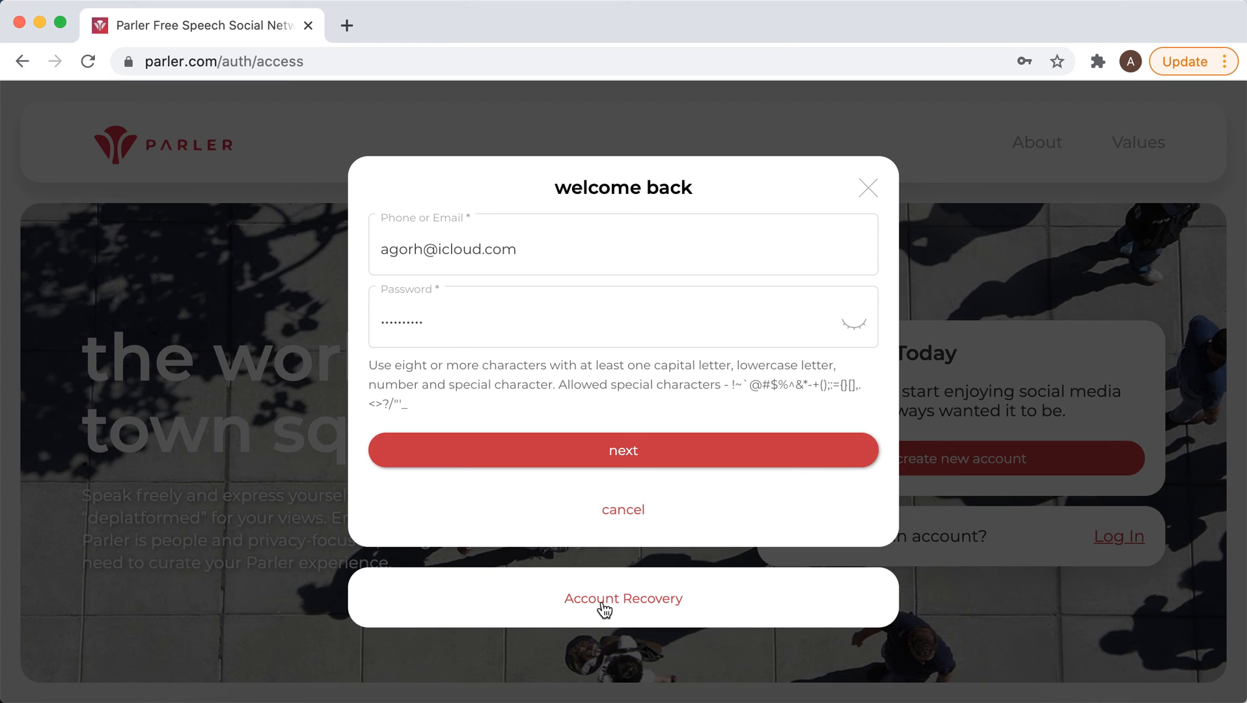
{"action": "mouse_move", "coordinate": [821, 9]}
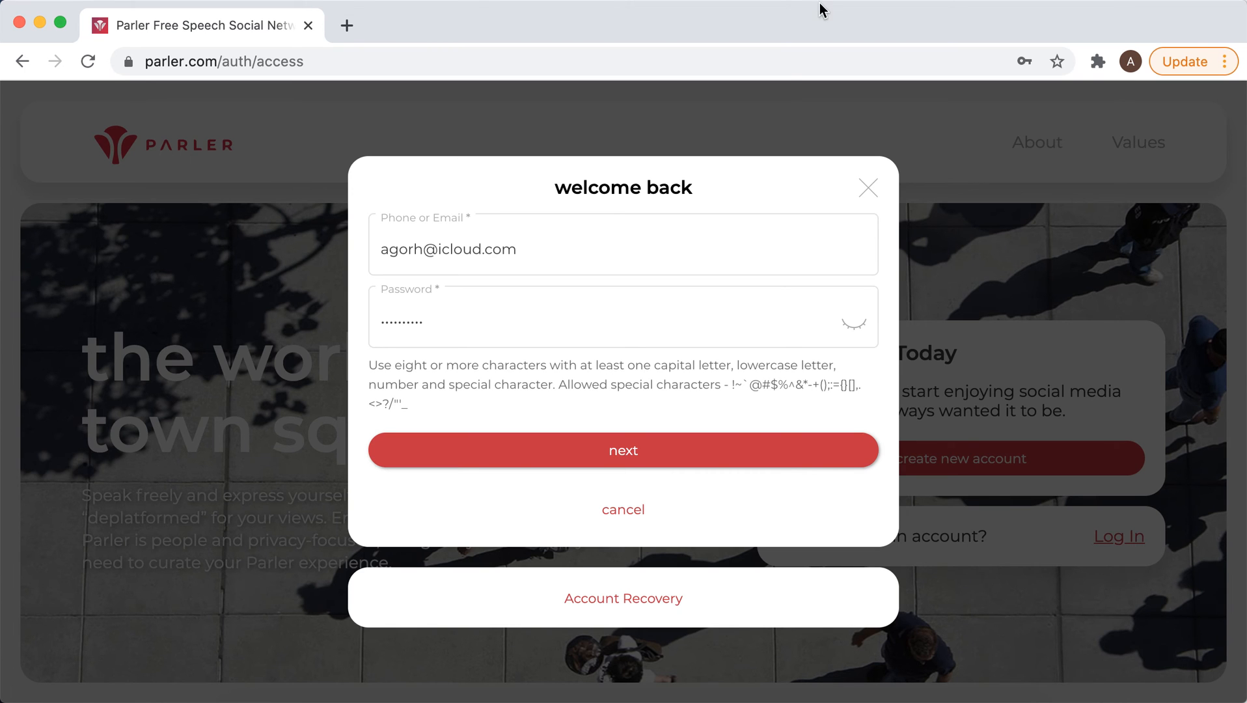
{"action": "mouse_move", "coordinate": [815, 34]}
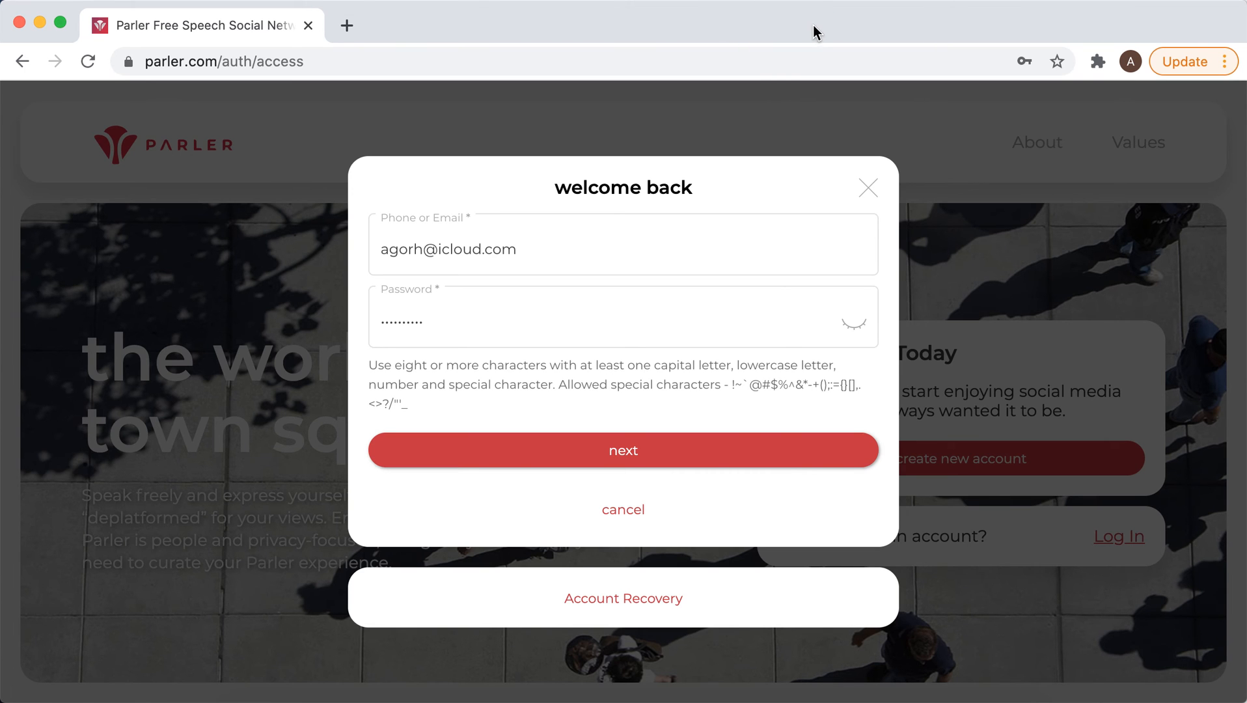
{"action": "mouse_move", "coordinate": [808, 29]}
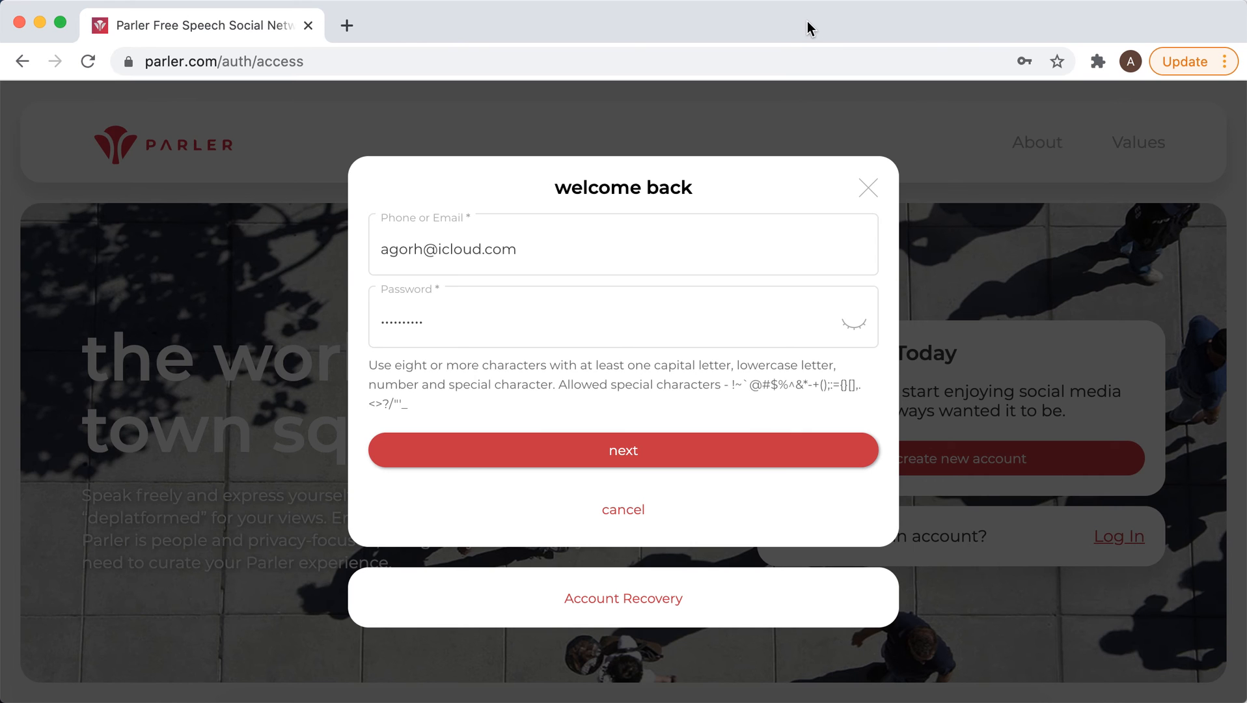
{"action": "mouse_move", "coordinate": [746, 176]}
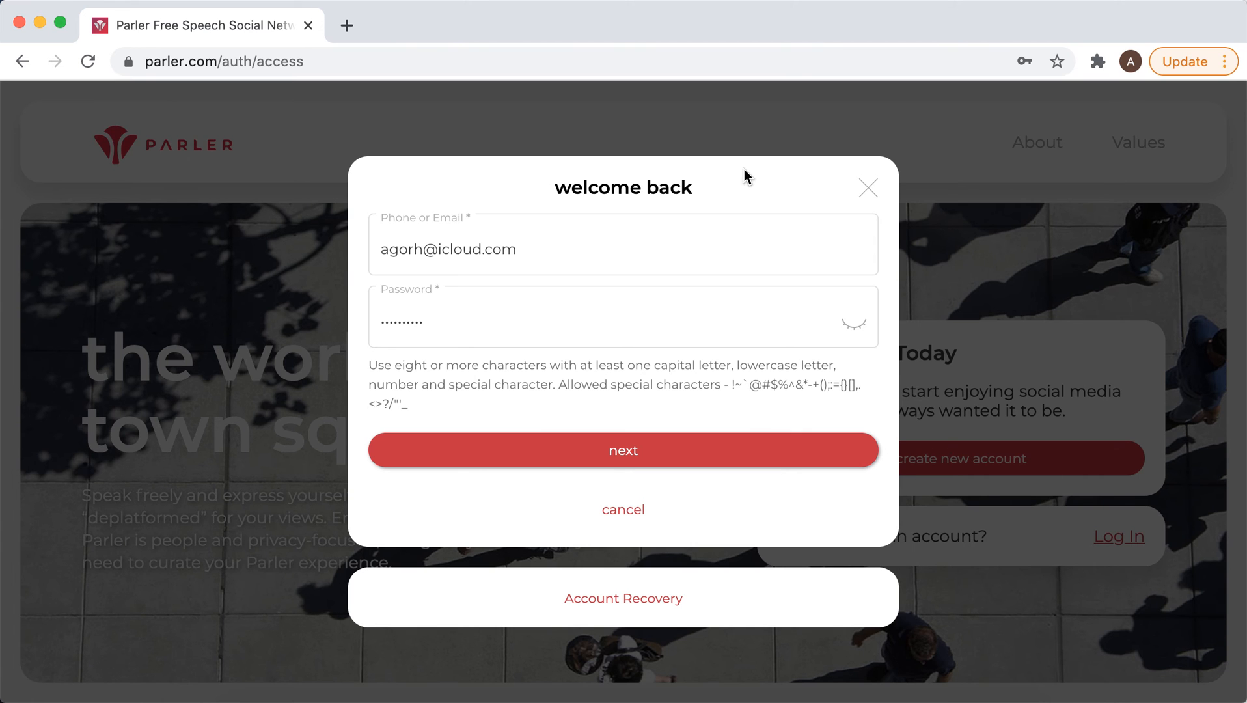
{"action": "mouse_move", "coordinate": [737, 216]}
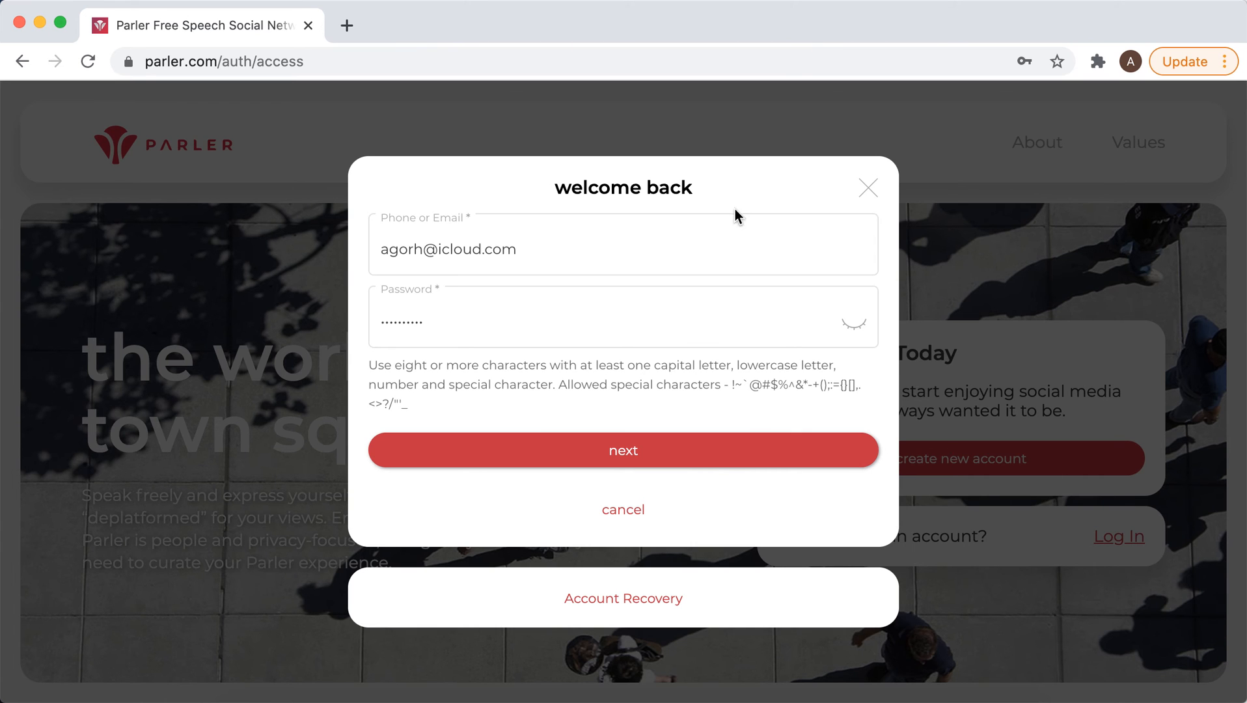
{"action": "mouse_move", "coordinate": [623, 605]}
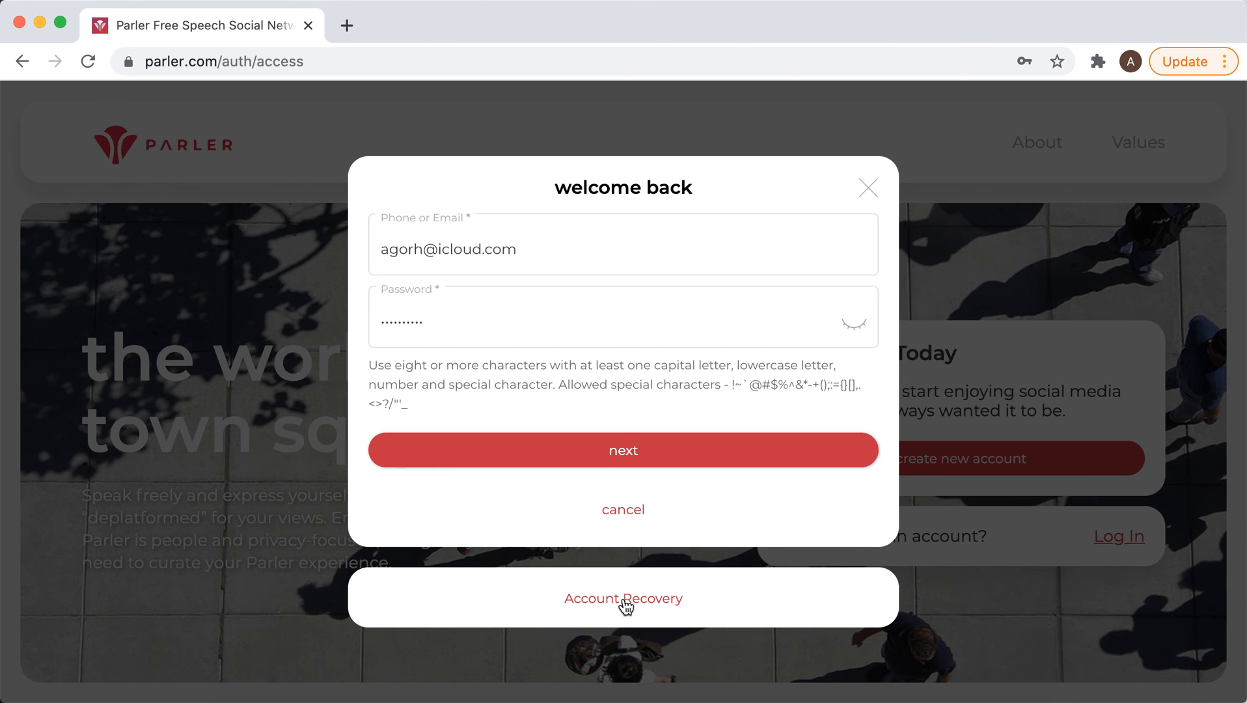
Go to Account Recovery and dismiss Chrome's offer to save the password
{"action": "left_click", "coordinate": [622, 597]}
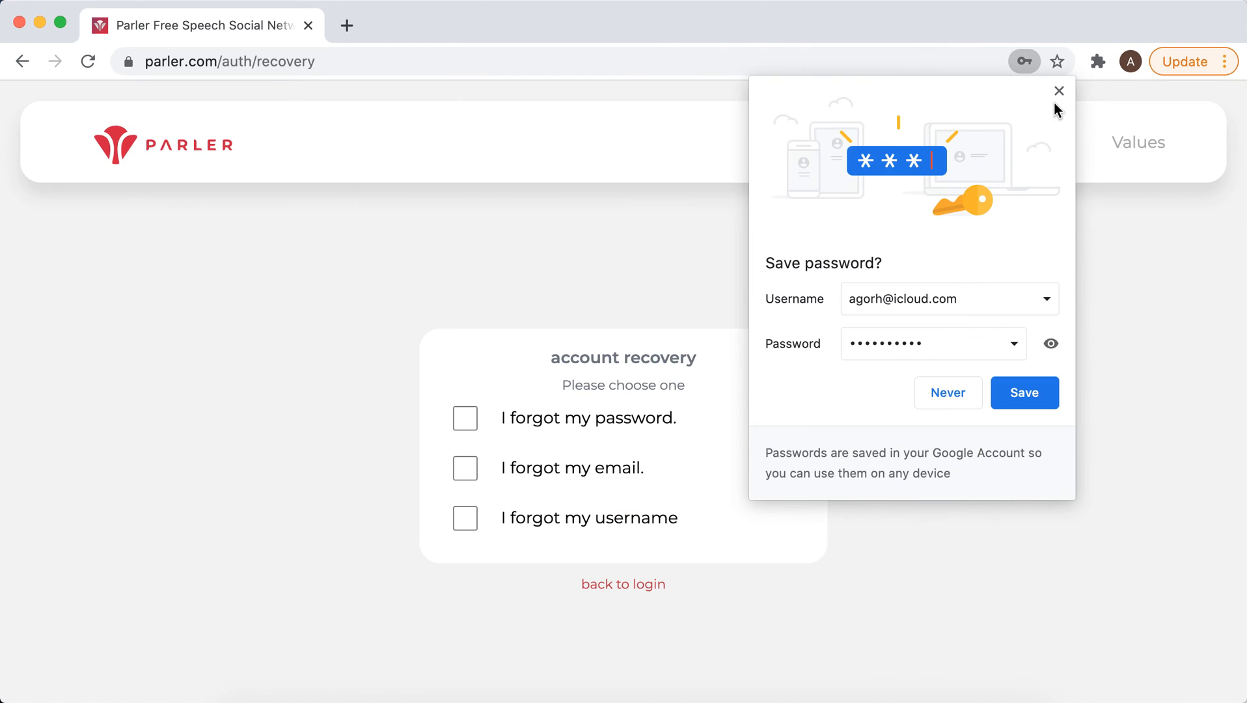
{"action": "left_click", "coordinate": [1058, 90]}
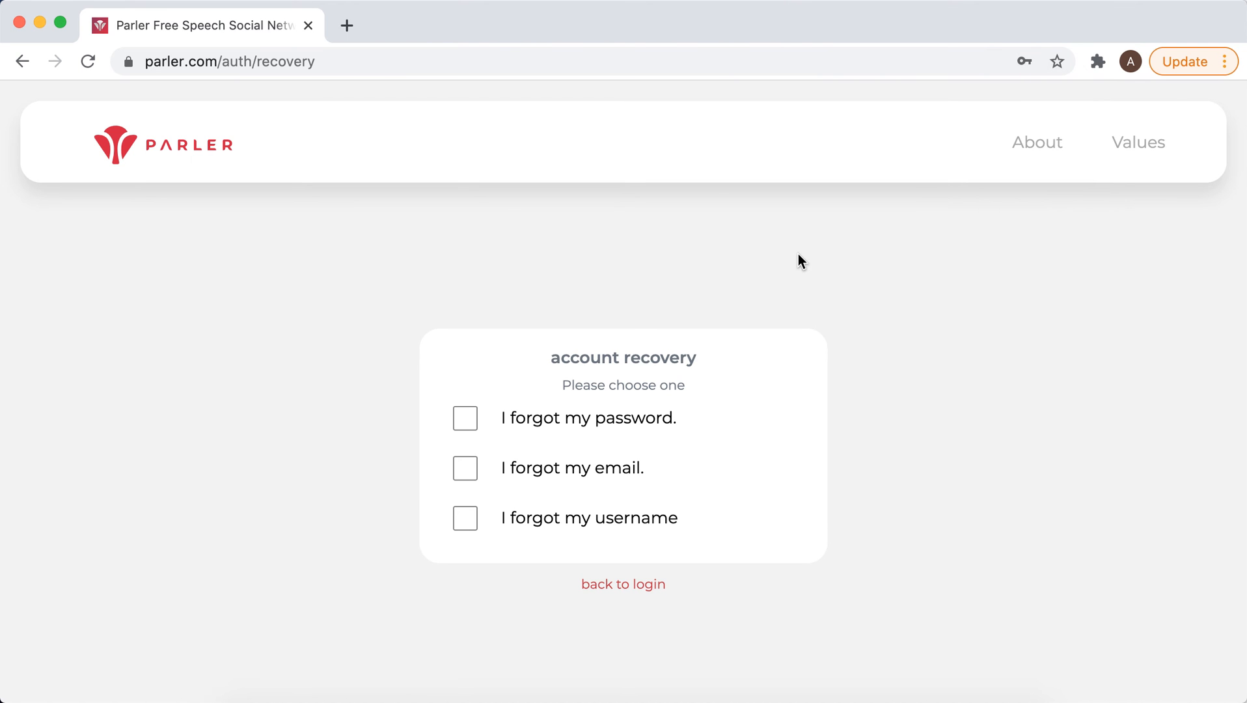
{"action": "mouse_move", "coordinate": [708, 339]}
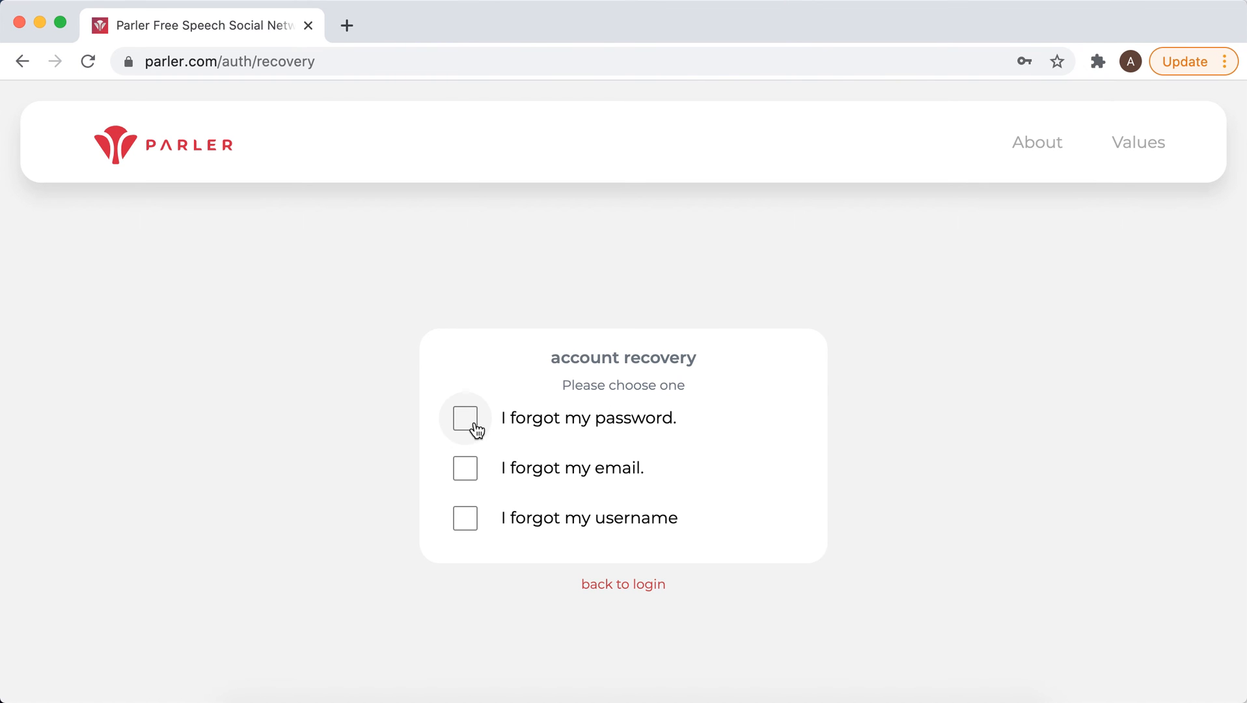
Choose 'I forgot my password.' and focus the Email field of the reset form
{"action": "left_click", "coordinate": [464, 418]}
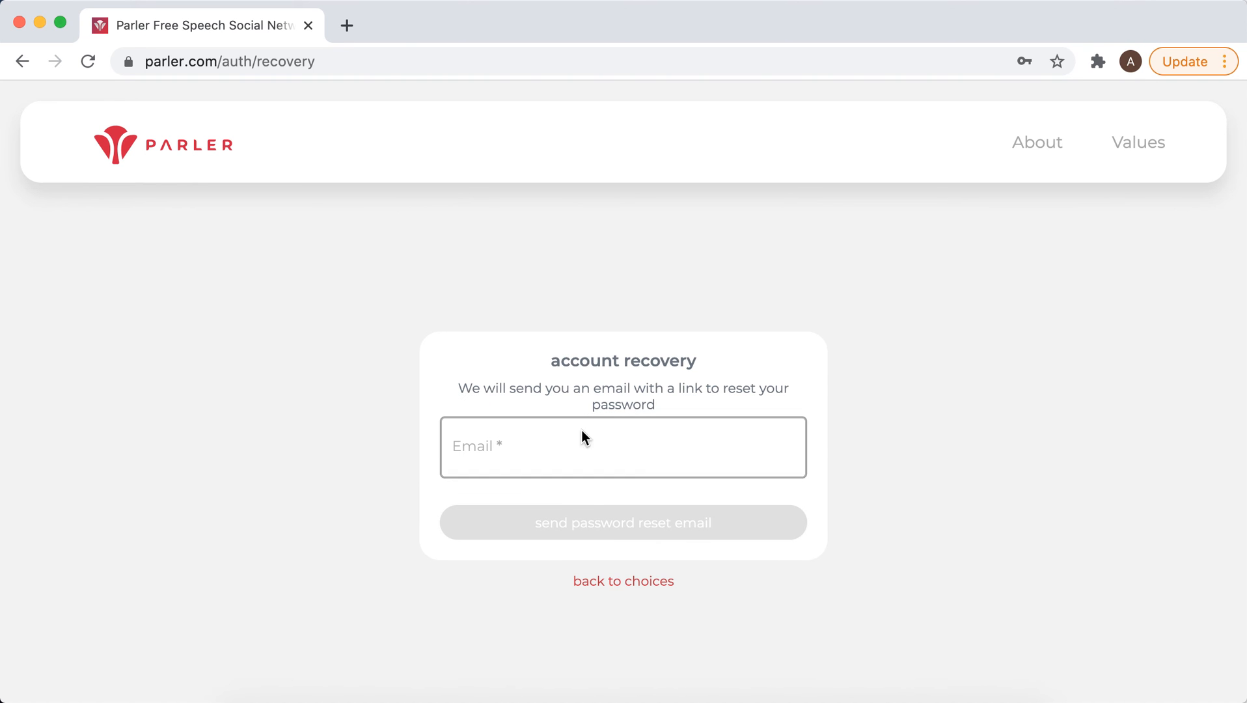
{"action": "left_click", "coordinate": [623, 446]}
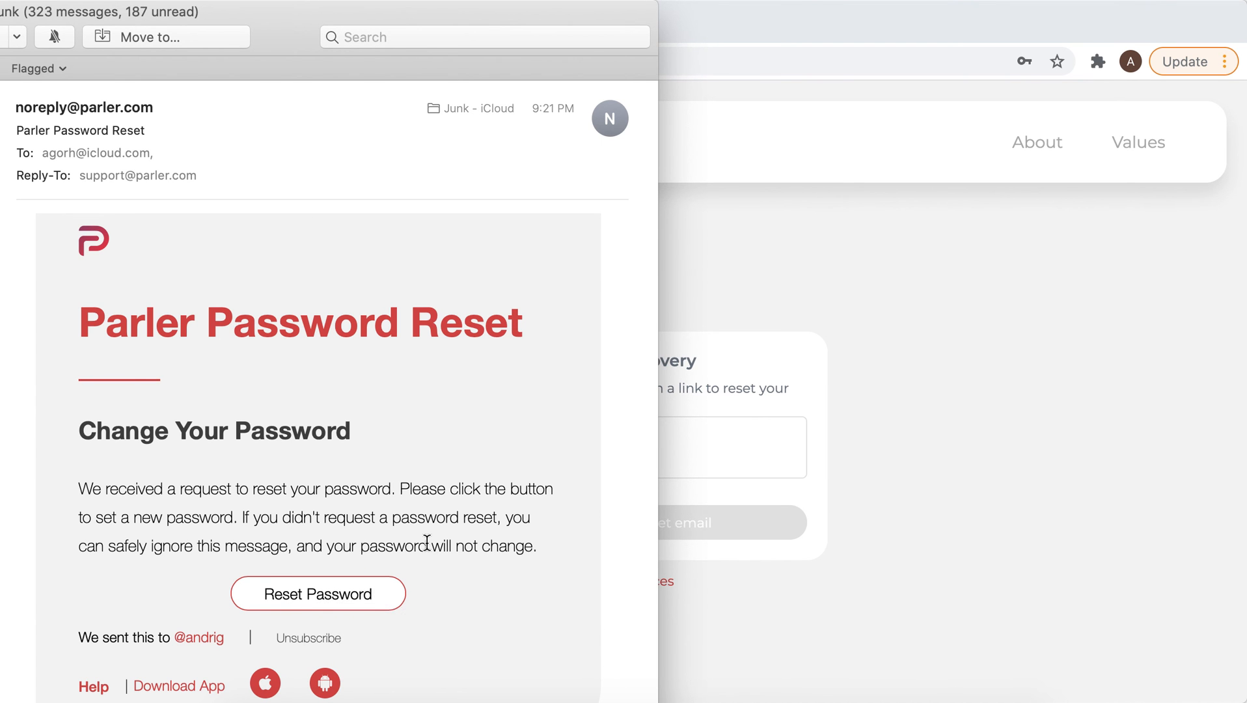
{"action": "mouse_move", "coordinate": [787, 285]}
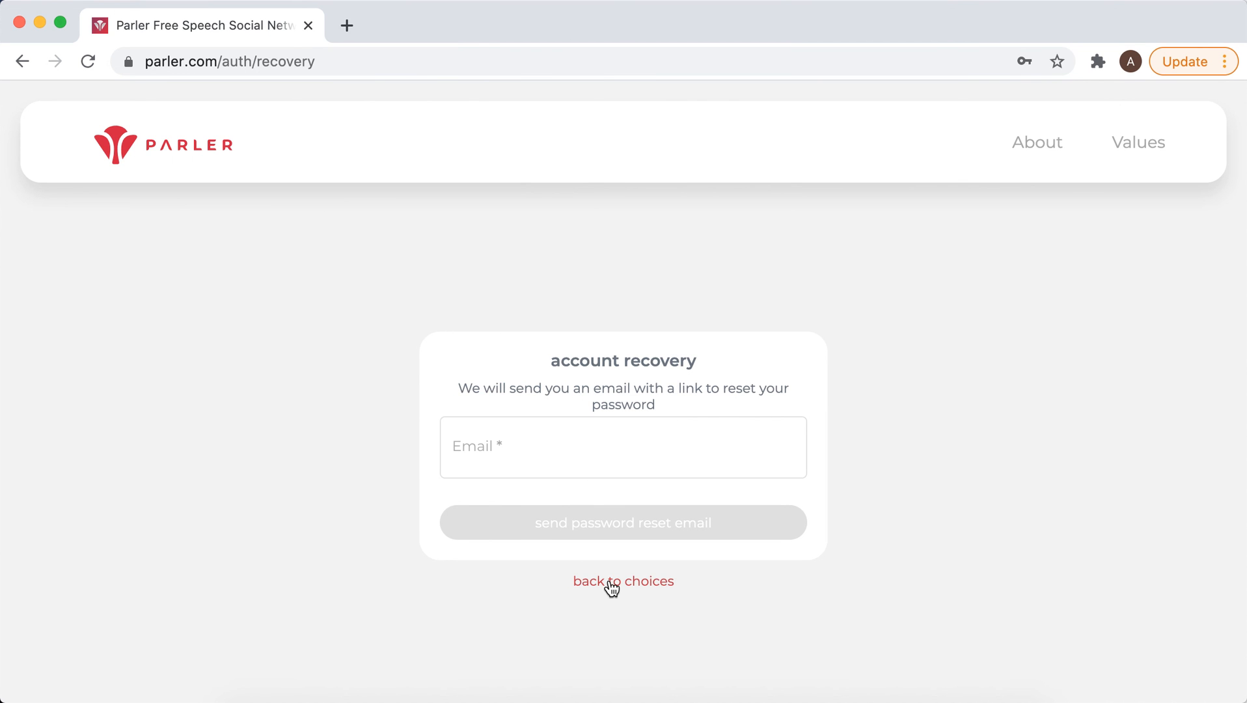
Preview the 'I forgot my email.' and 'I forgot my username' options, backing out of each to the choices list
{"action": "left_click", "coordinate": [622, 581]}
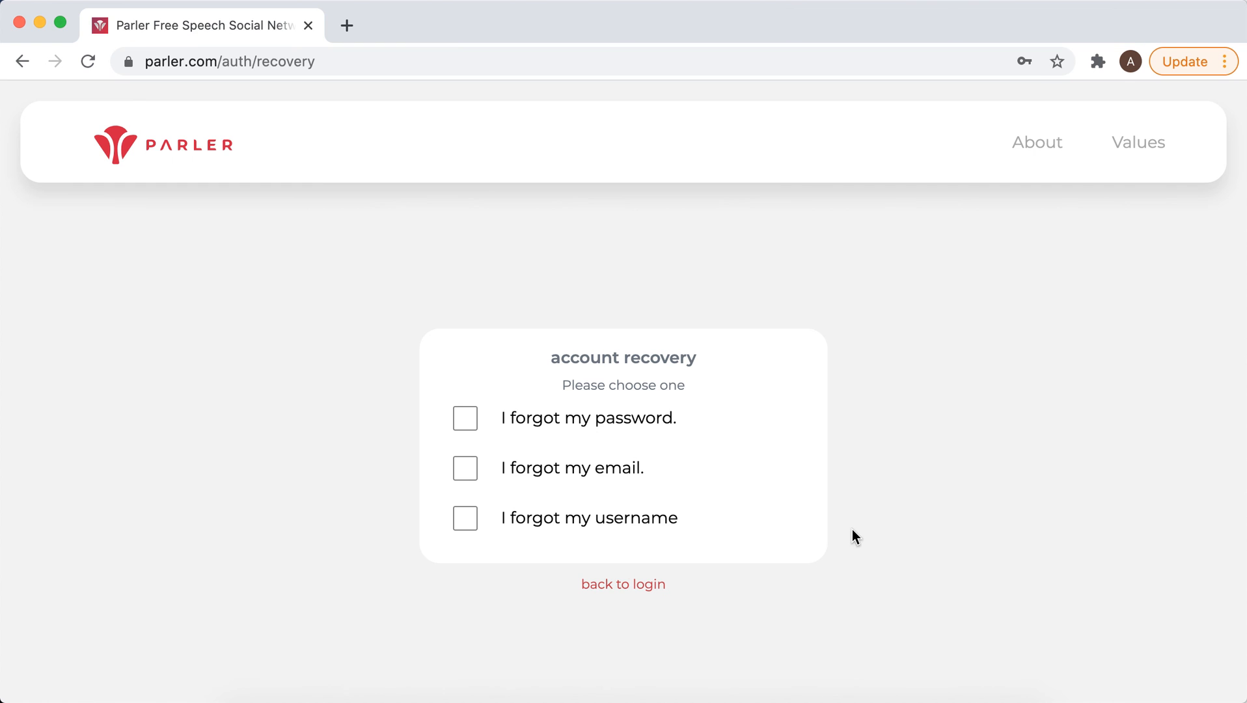
{"action": "mouse_move", "coordinate": [674, 498]}
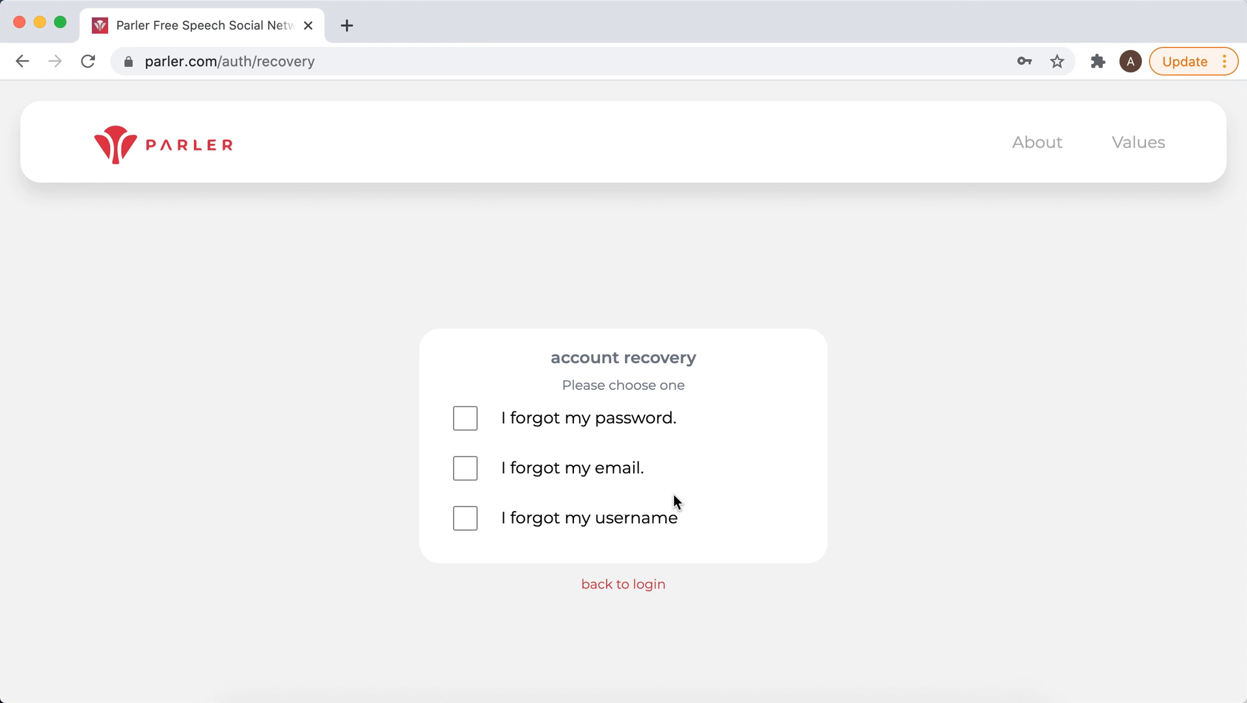
{"action": "mouse_move", "coordinate": [480, 474]}
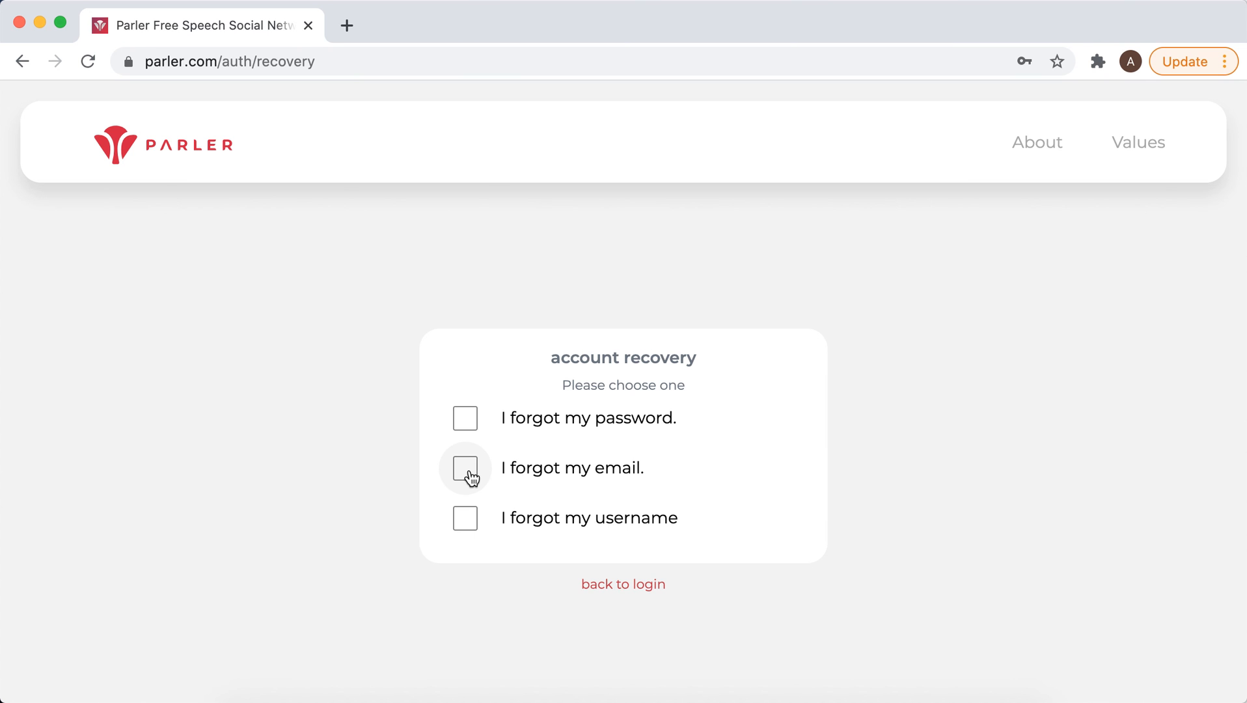
{"action": "left_click", "coordinate": [464, 467]}
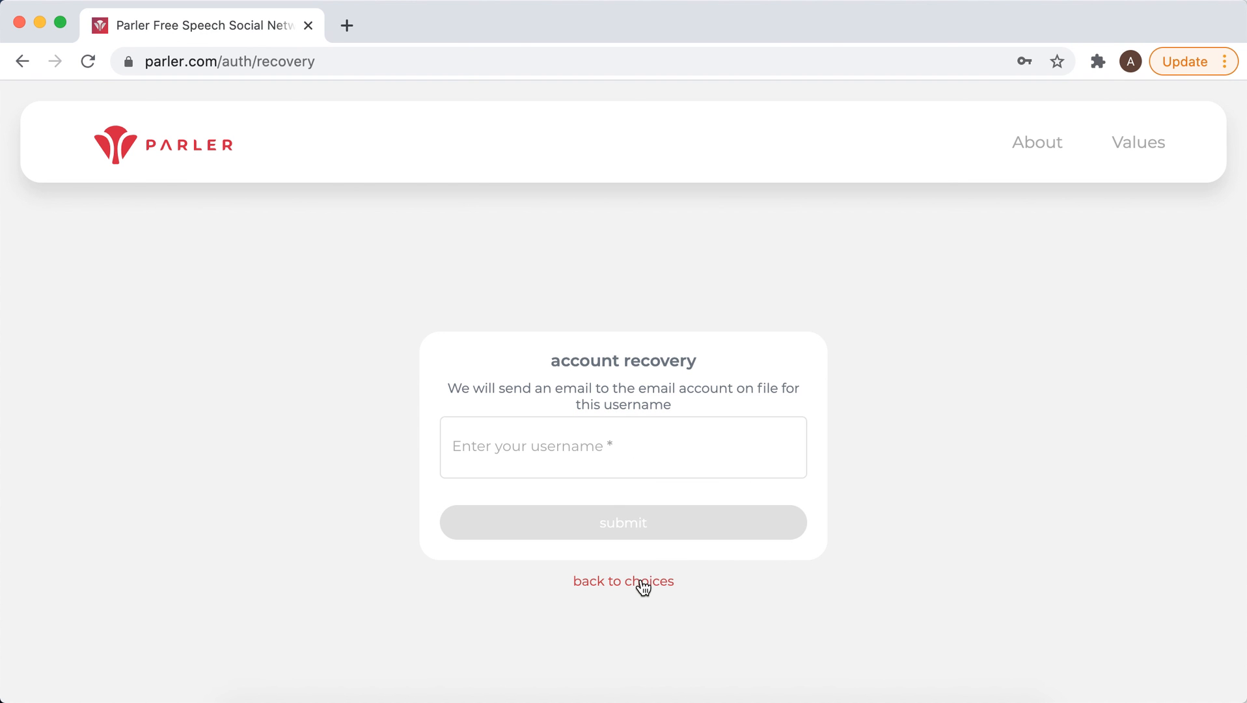
{"action": "left_click", "coordinate": [624, 582]}
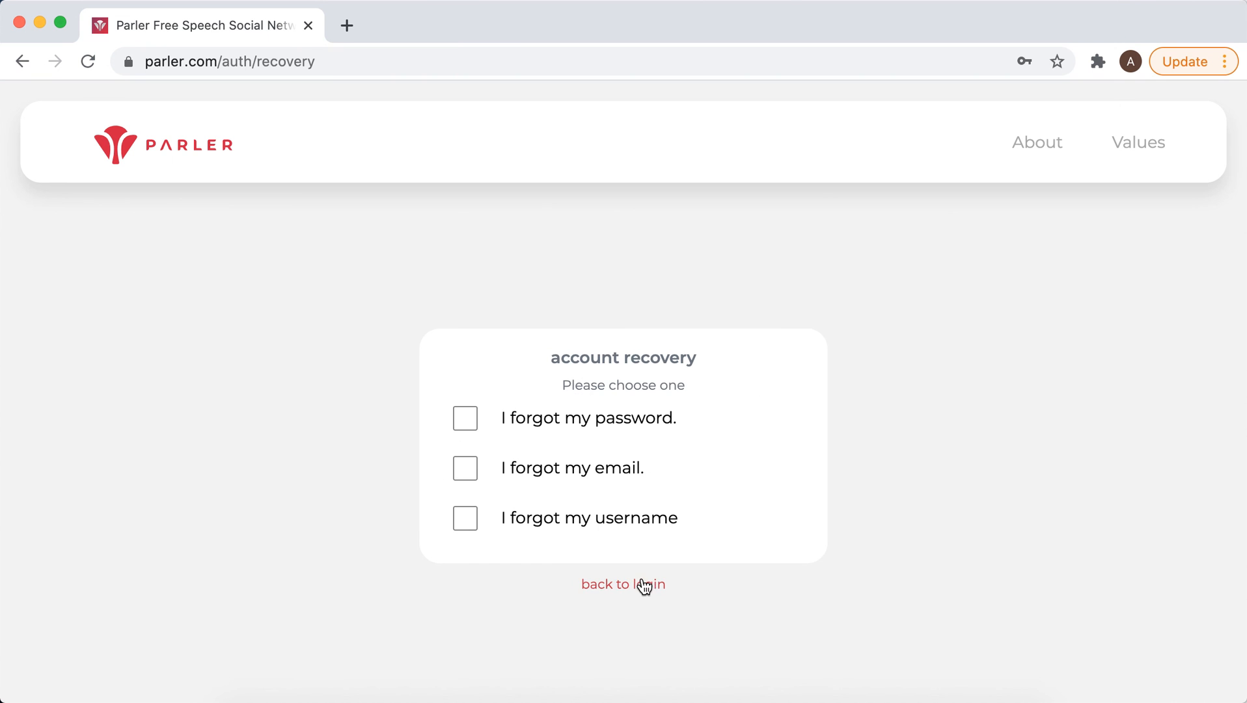
{"action": "left_click", "coordinate": [465, 518]}
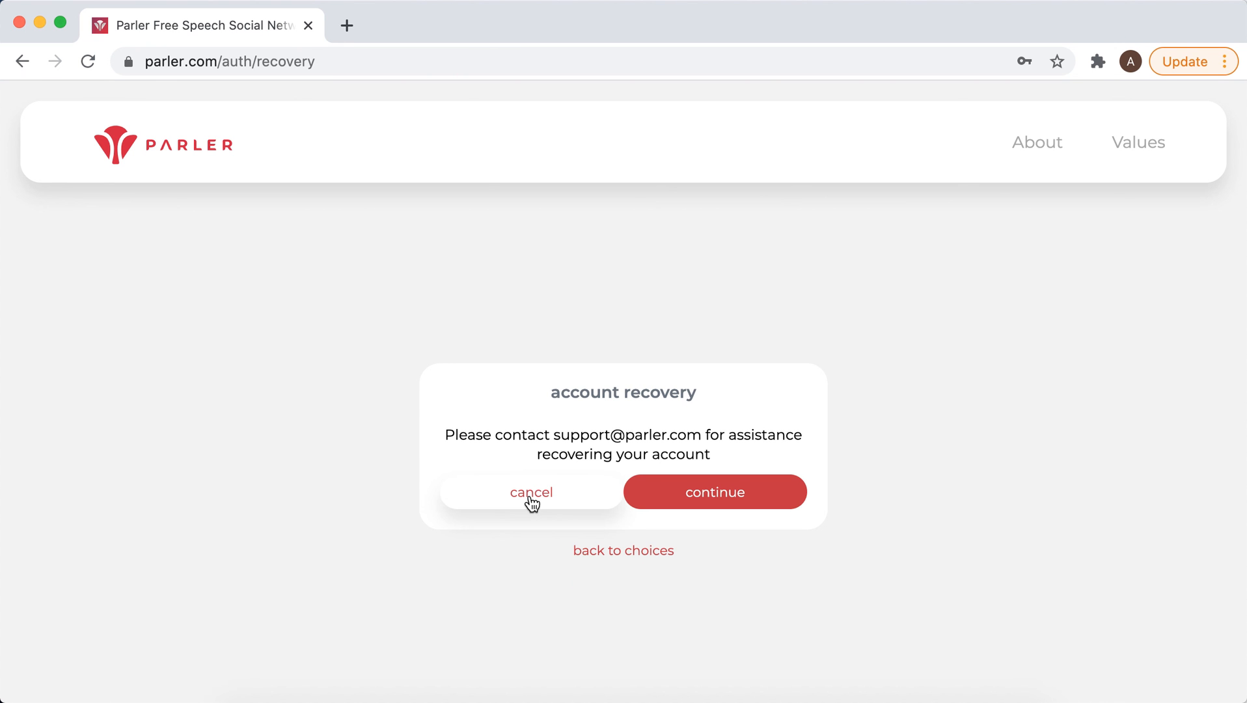
{"action": "left_click", "coordinate": [531, 492]}
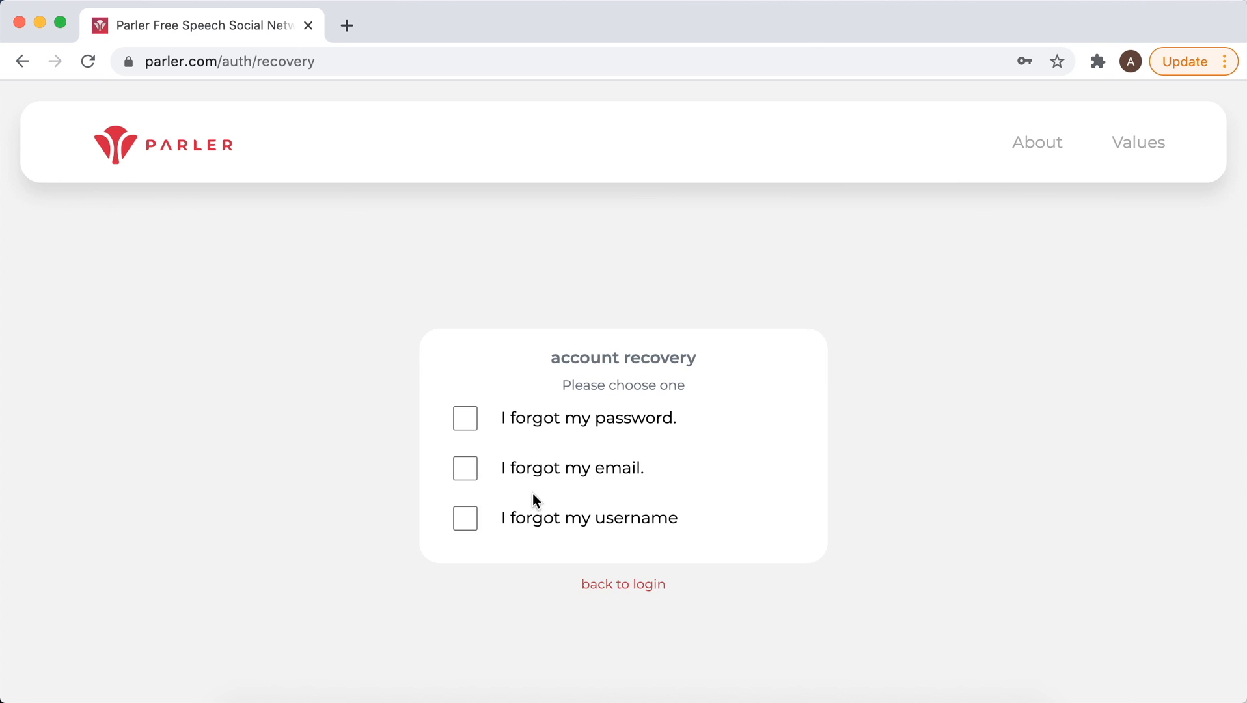
{"action": "mouse_move", "coordinate": [538, 499]}
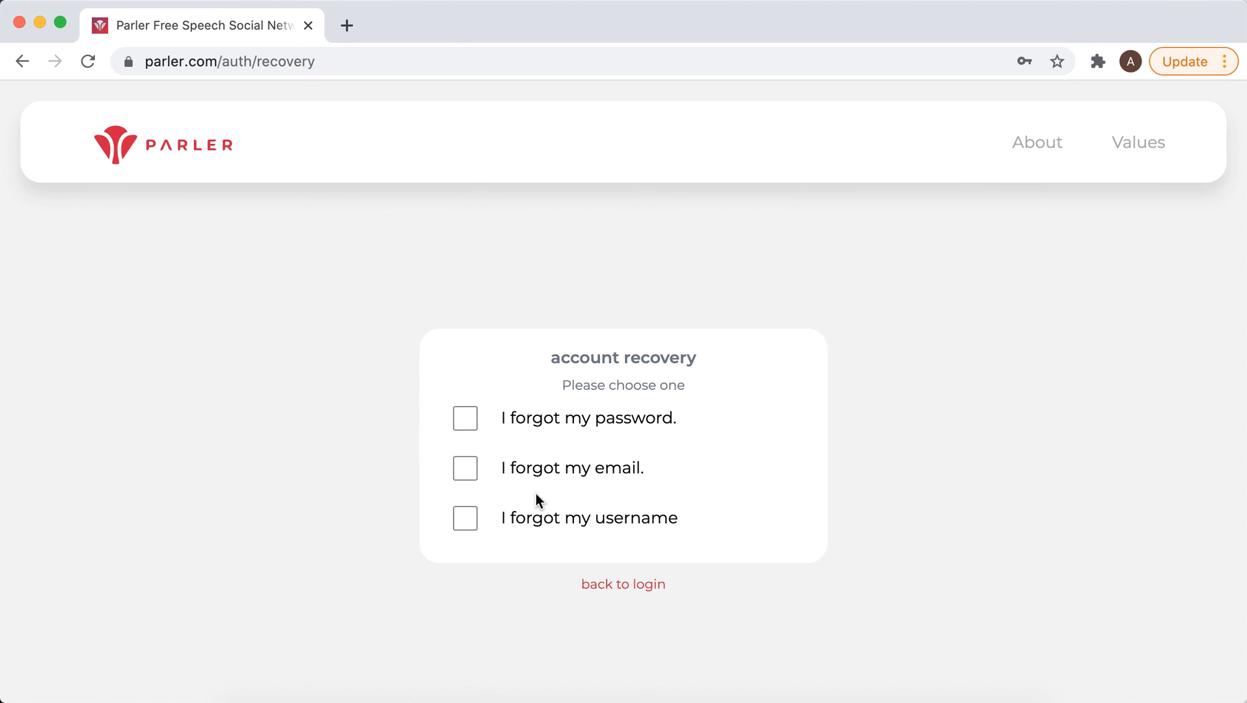